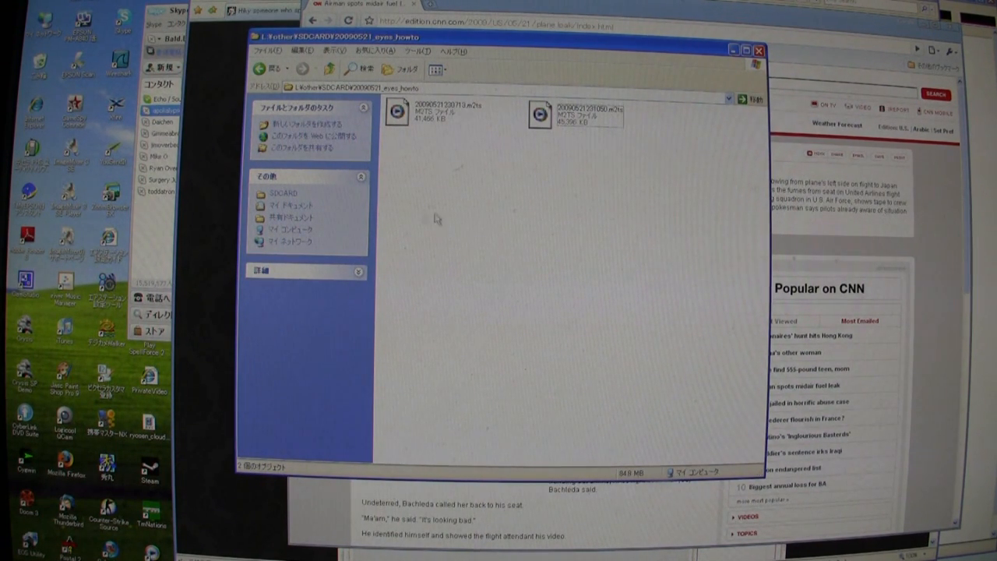
{"action": "mouse_move", "coordinate": [584, 226]}
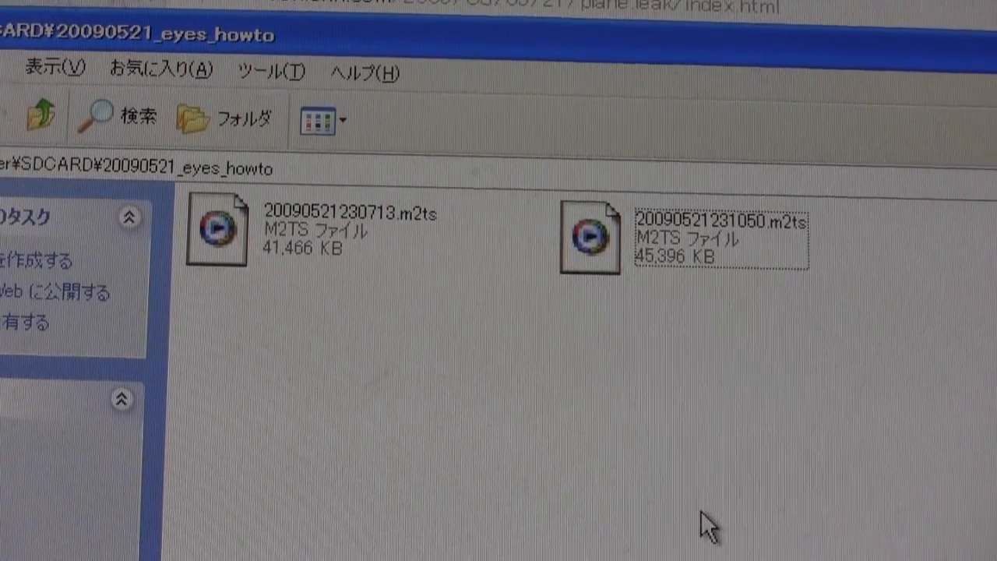
{"action": "mouse_move", "coordinate": [390, 401]}
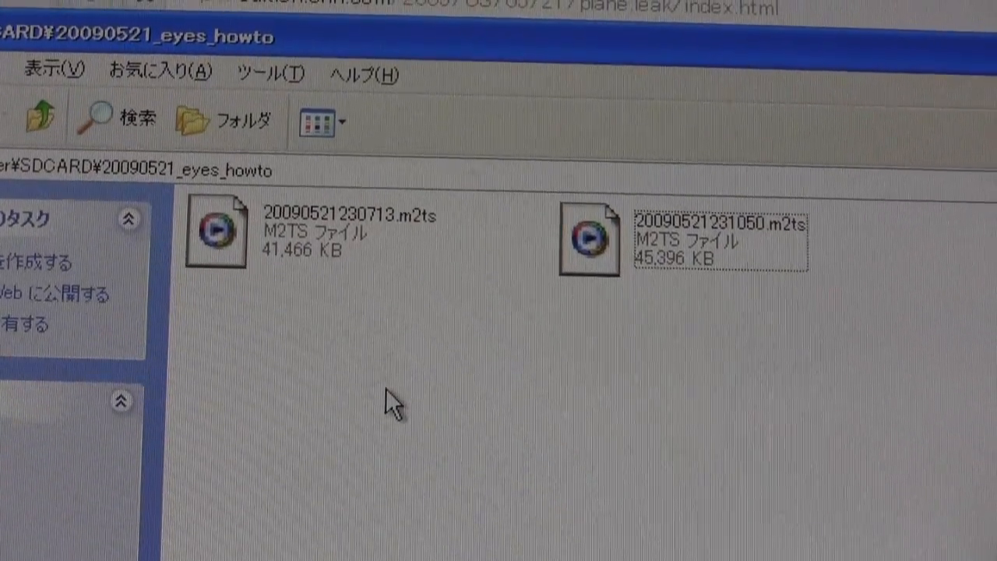
Open the 20090521231050.m2ts clip from the SDCARD\20090521_eyes_howto folder
{"action": "left_click", "coordinate": [588, 238]}
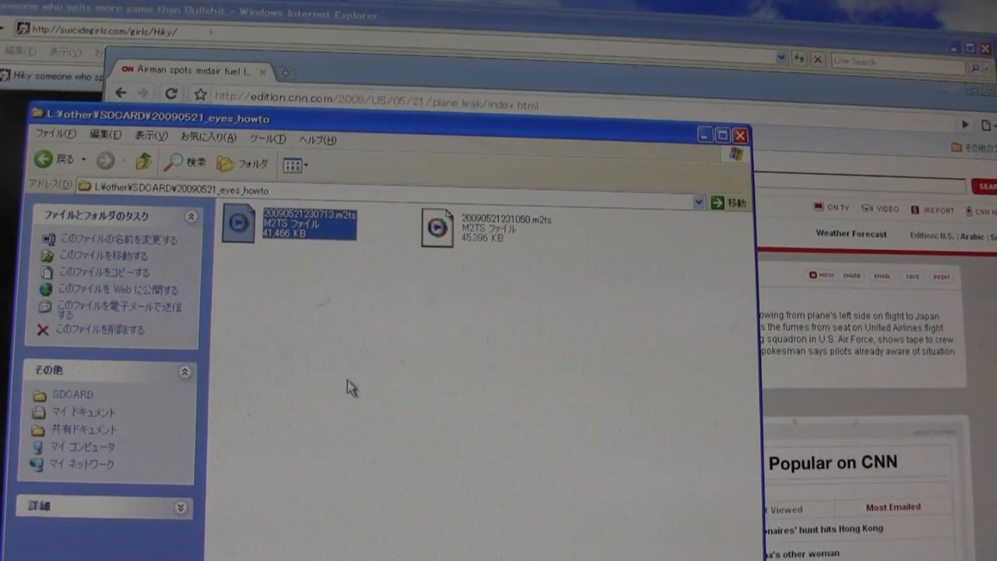
{"action": "mouse_move", "coordinate": [436, 226]}
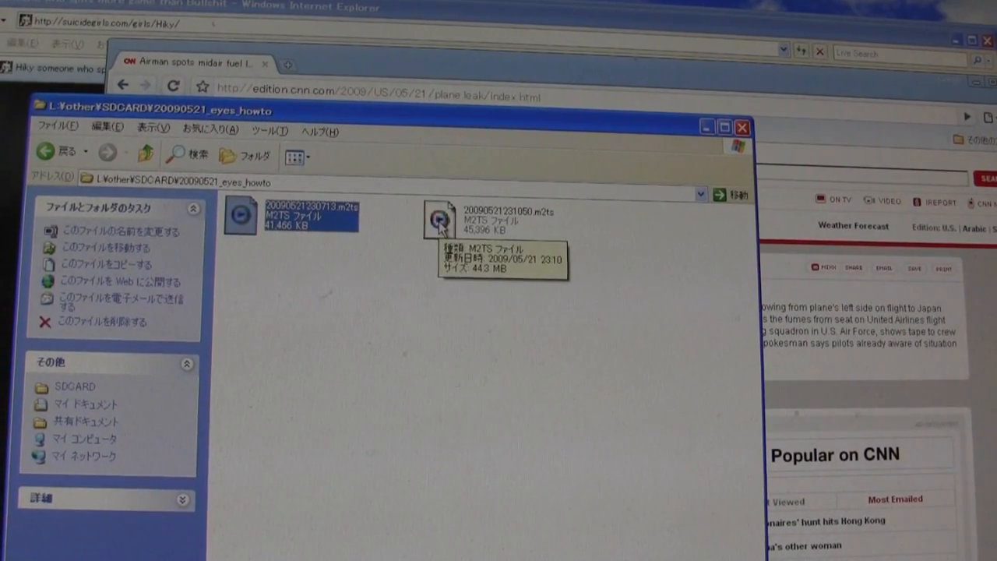
{"action": "double_click", "coordinate": [440, 217]}
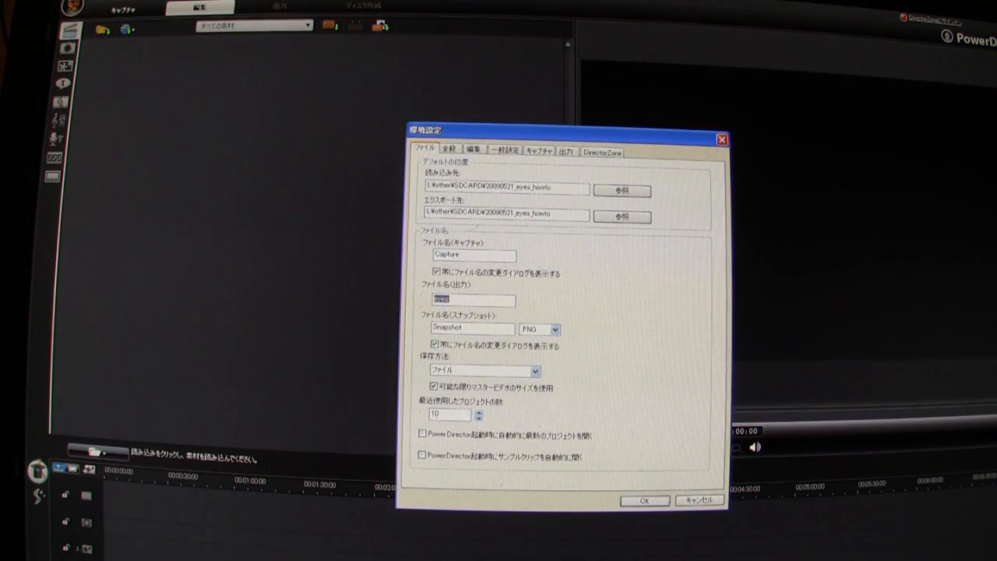
Name the output files 'eyes' in PowerDirector's File preferences for the eyes_howto folder
{"action": "type", "text": "eyes_howto"}
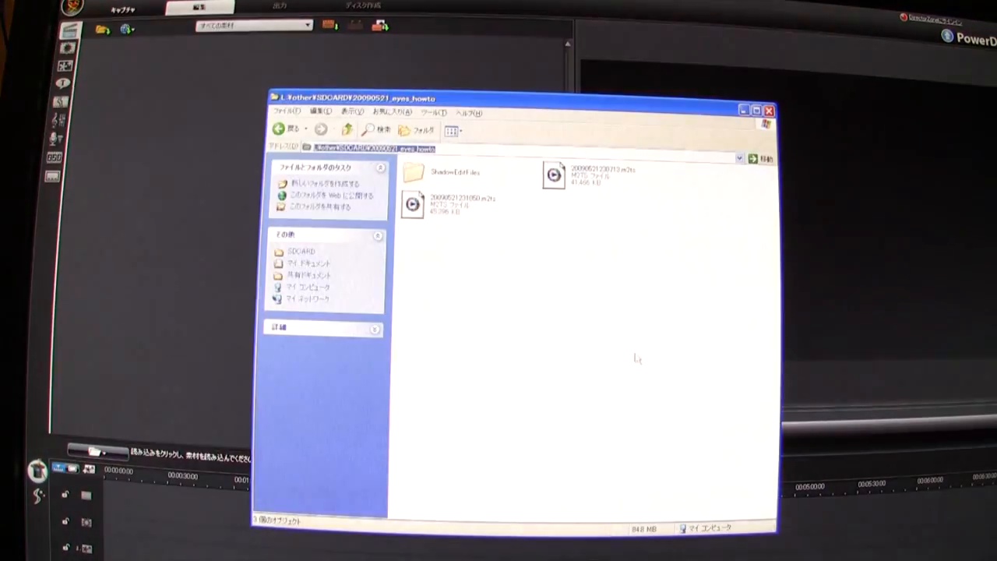
Import both m2ts clips into the media library and preview one for a snapshot at 00:00:31:07
{"action": "left_click", "coordinate": [448, 204]}
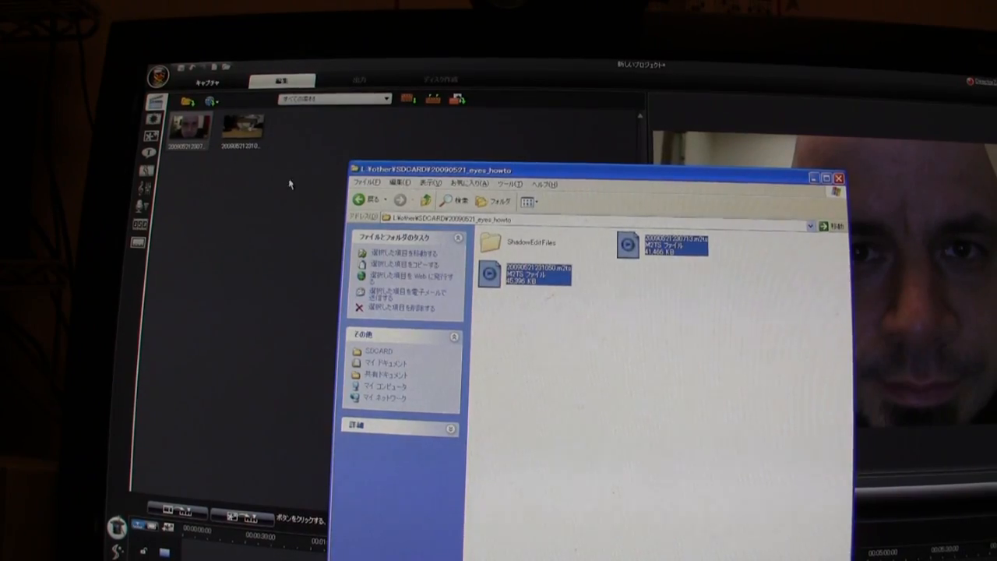
{"action": "left_click", "coordinate": [839, 178]}
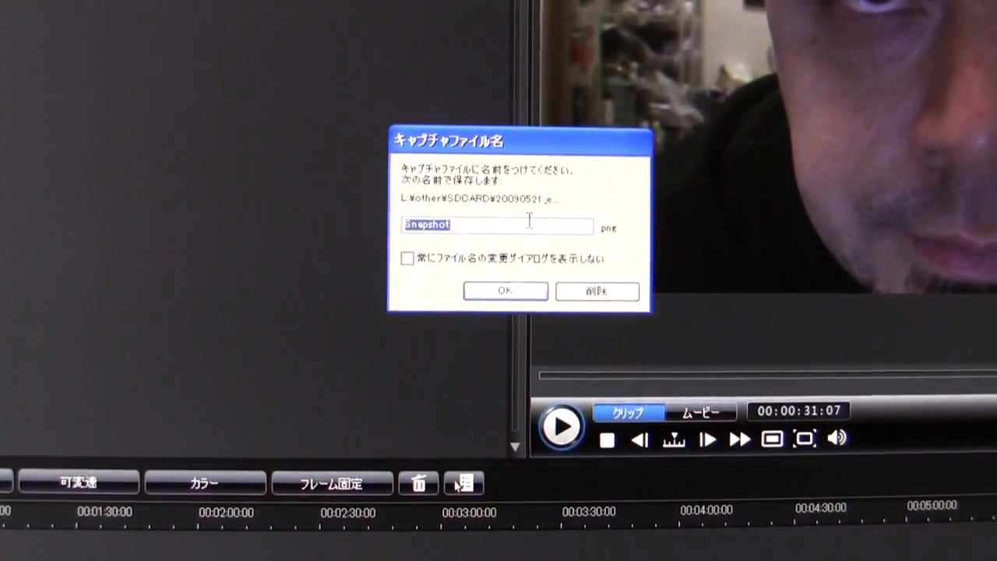
Save the captured frame as eyemask2.png in the eyes_howto folder
{"action": "type", "text": "eyemask2"}
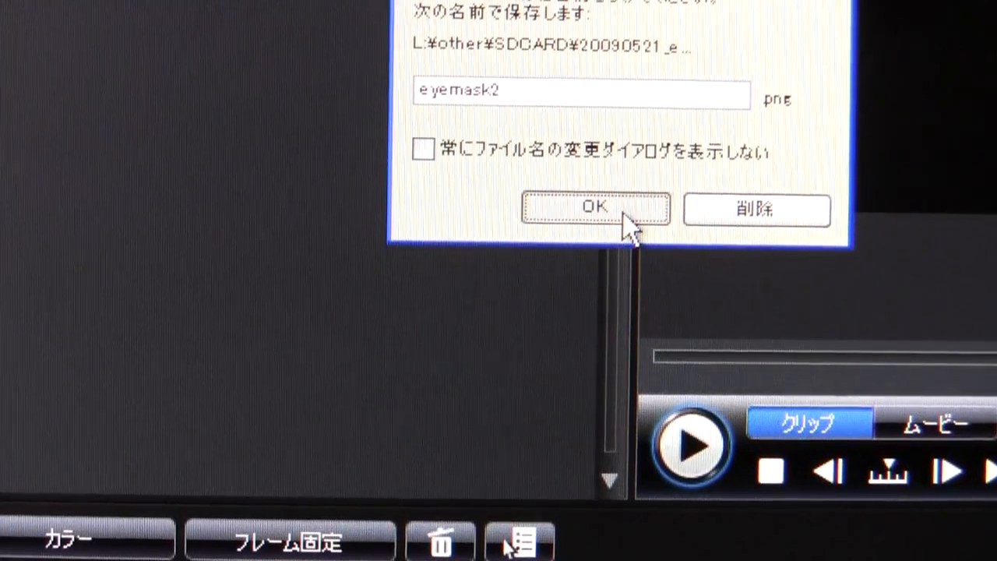
{"action": "left_click", "coordinate": [595, 209]}
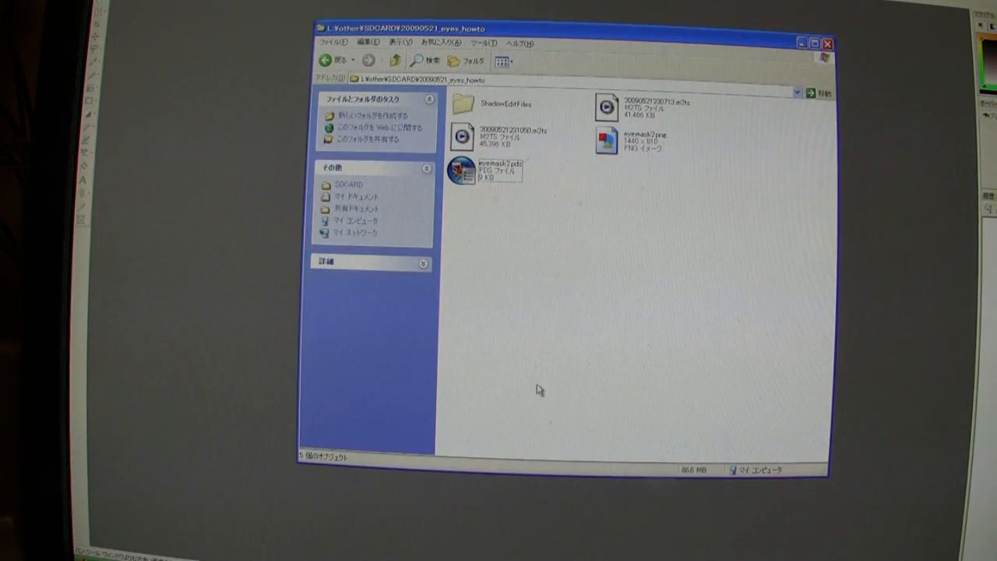
Open eyemask2.png from the eyes_howto folder in Paint Shop Pro
{"action": "left_click", "coordinate": [617, 142]}
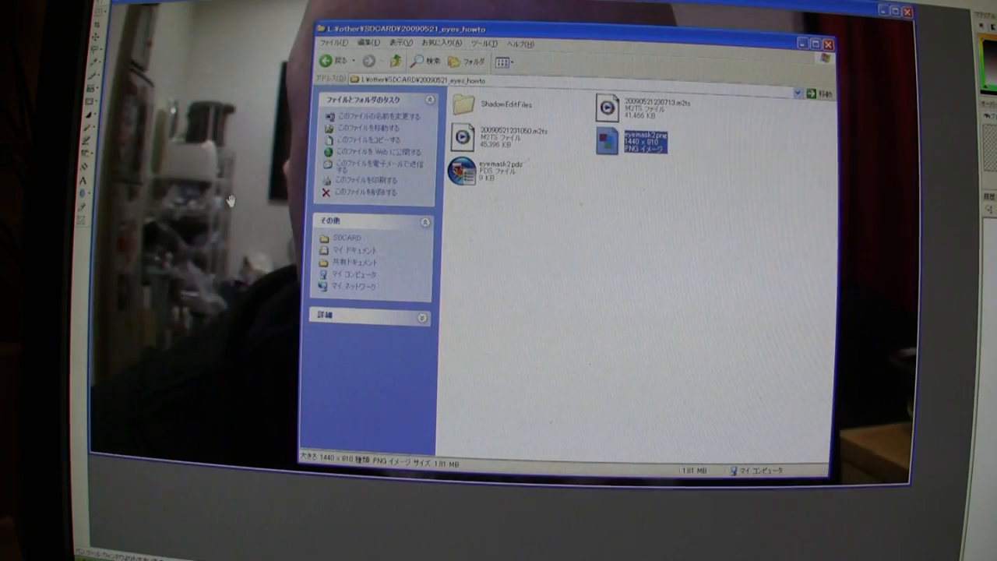
{"action": "double_click", "coordinate": [630, 142]}
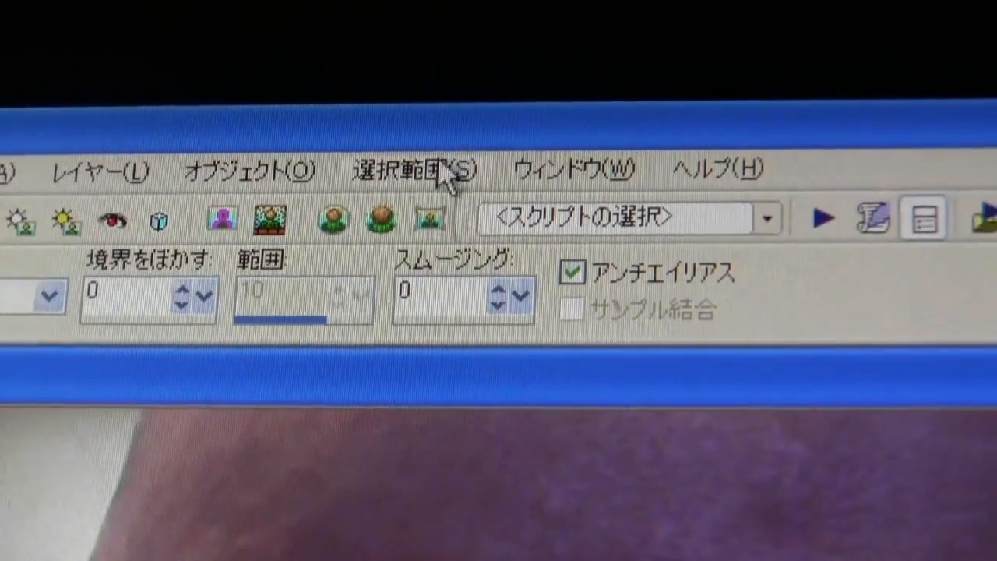
Enter Edit Selection mode so the left eye selection shows as a red paintable mask
{"action": "left_click", "coordinate": [405, 167]}
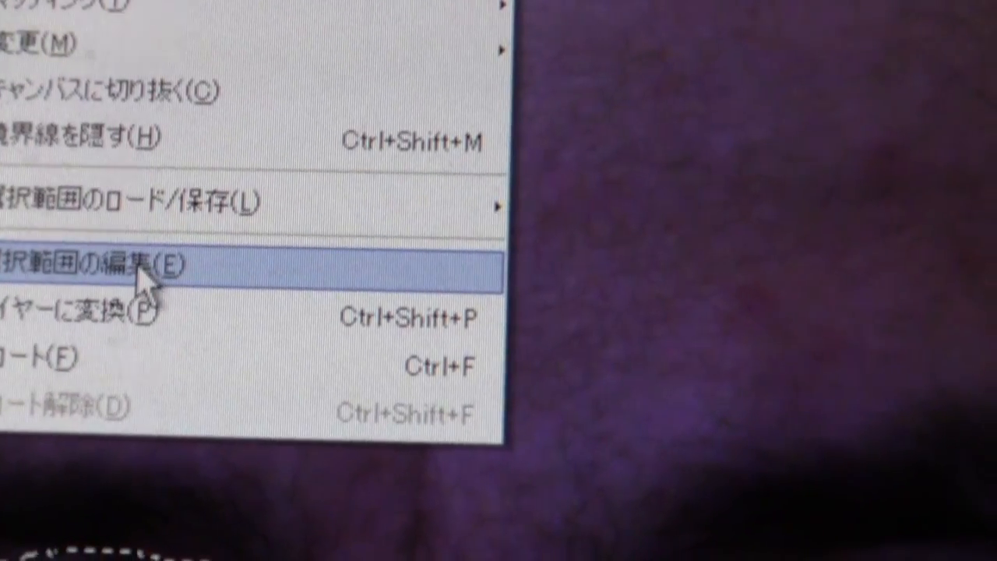
{"action": "left_click", "coordinate": [141, 267]}
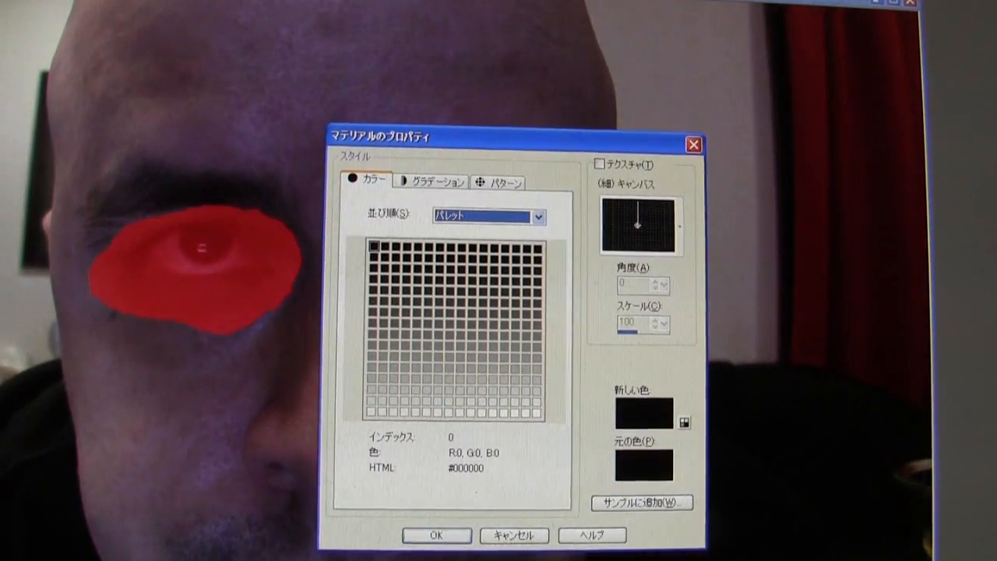
Accept black (R0 G0 B0) and brush the red mask over the right eye until fully covered
{"action": "left_click", "coordinate": [534, 413]}
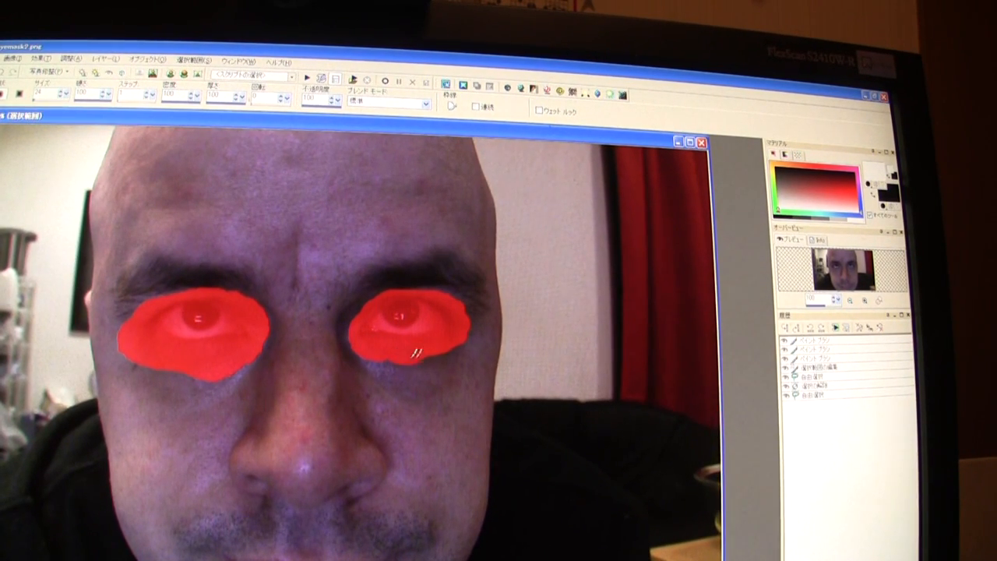
{"action": "left_click_drag", "start_coordinate": [421, 351], "coordinate": [464, 304]}
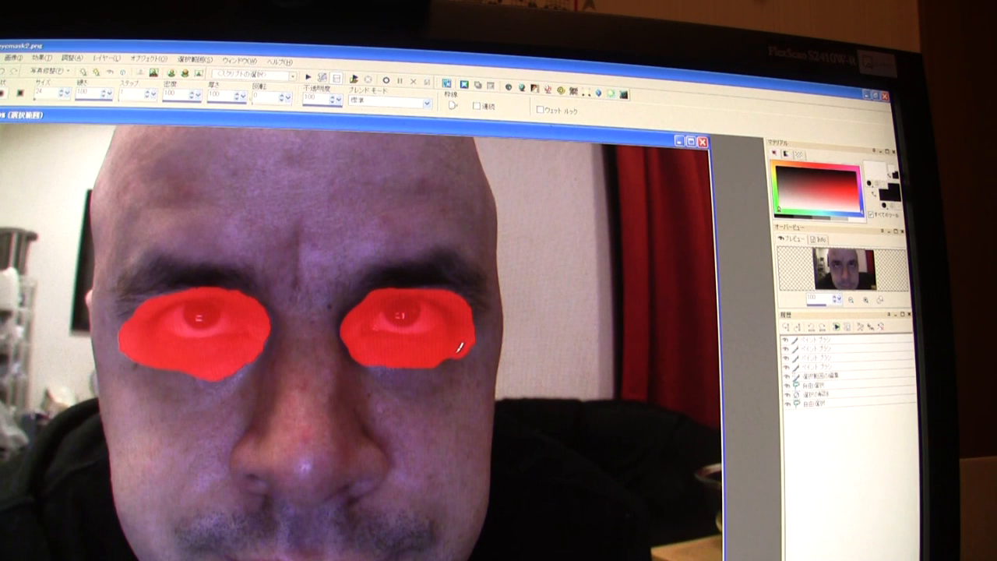
{"action": "left_click_drag", "start_coordinate": [459, 346], "coordinate": [393, 367]}
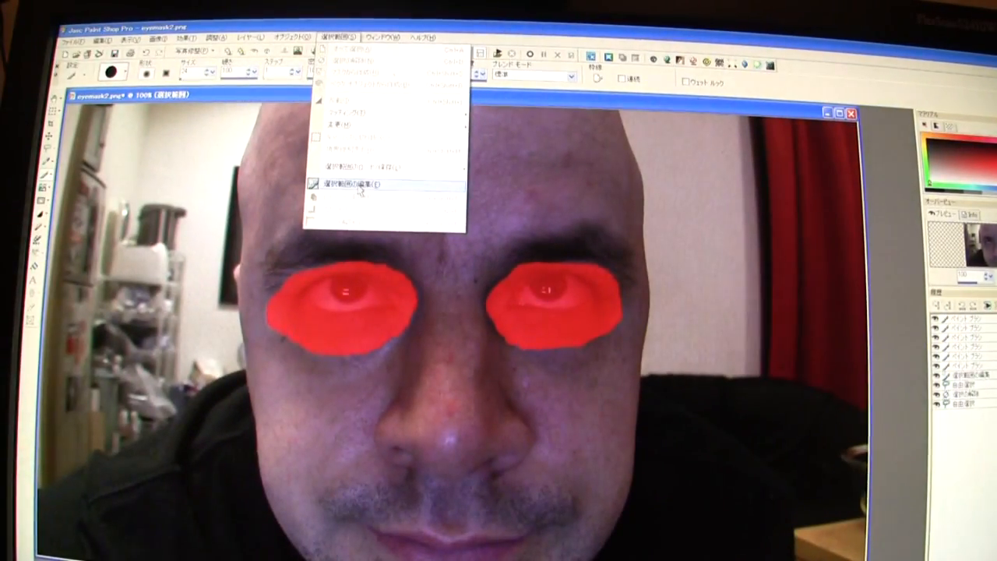
Exit Edit Selection so the painted eye areas become a selection for the white fill
{"action": "left_click", "coordinate": [358, 183]}
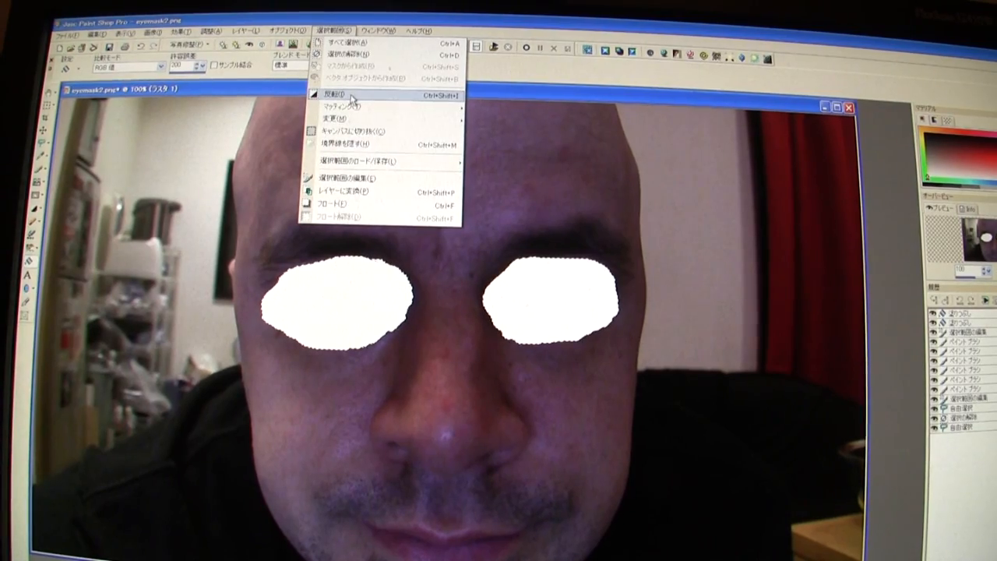
Invert the selection and flood fill everything outside the eyes with black
{"action": "left_click", "coordinate": [325, 94]}
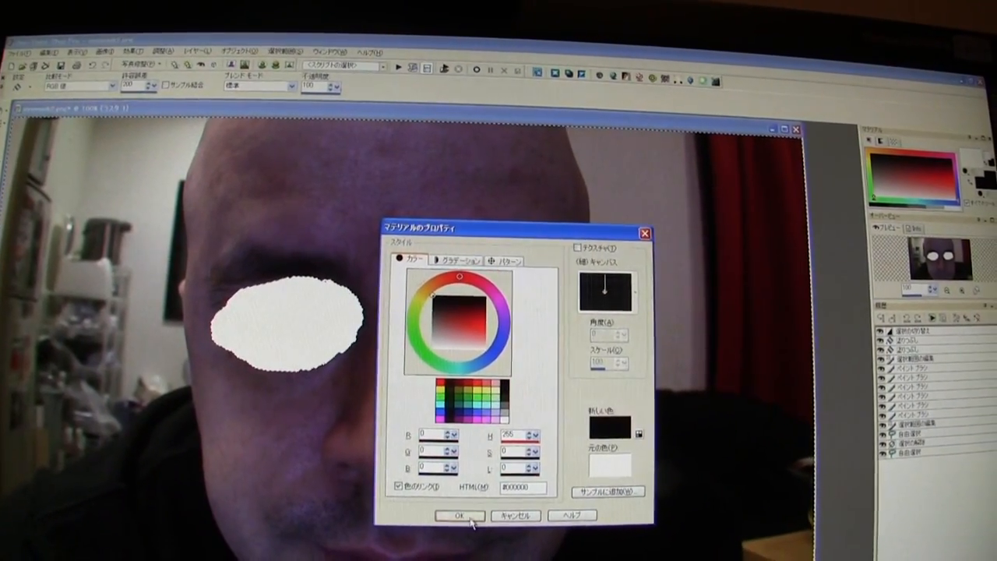
{"action": "left_click", "coordinate": [458, 514]}
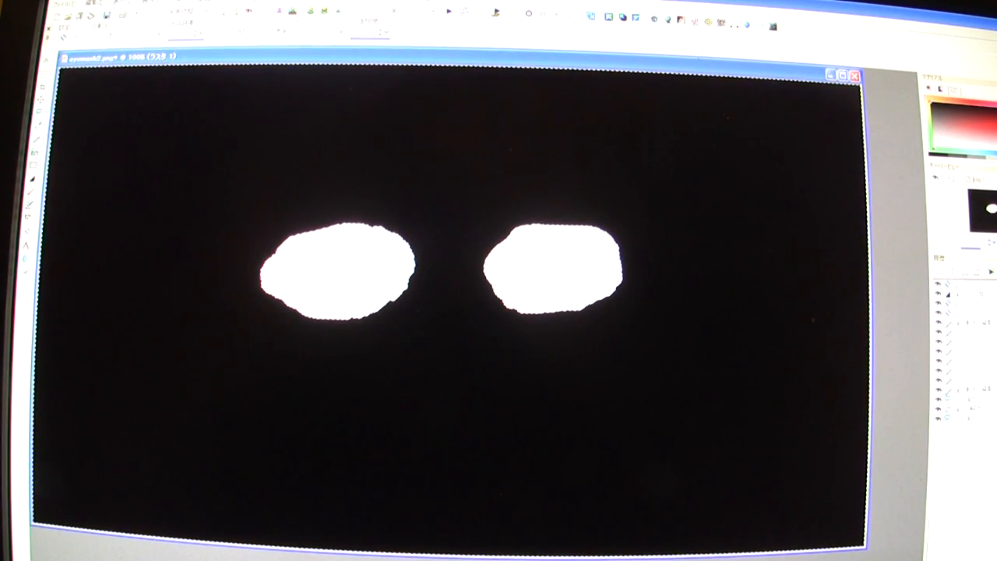
Merge all layers into one background layer and select none
{"action": "left_click", "coordinate": [257, 13]}
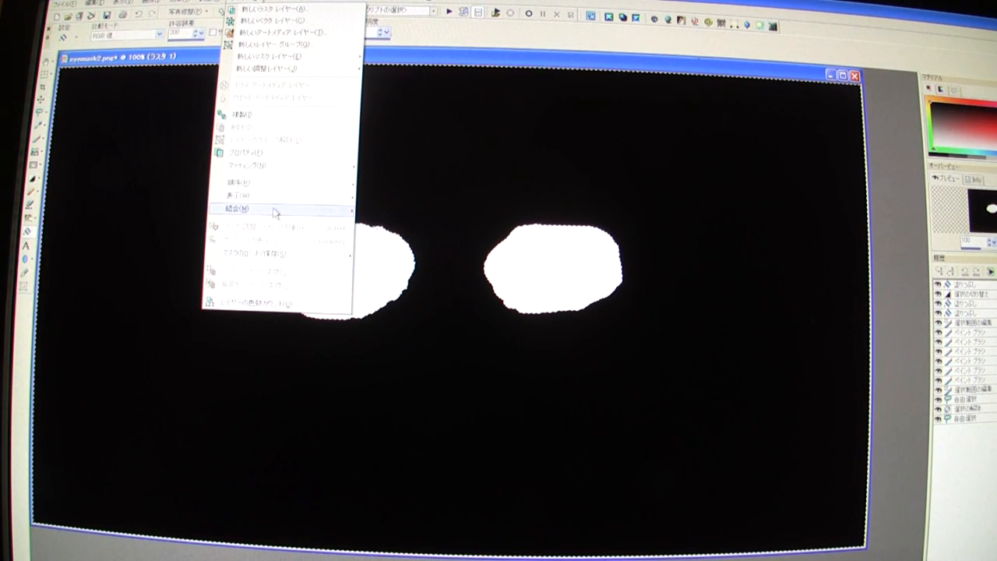
{"action": "left_click", "coordinate": [235, 209]}
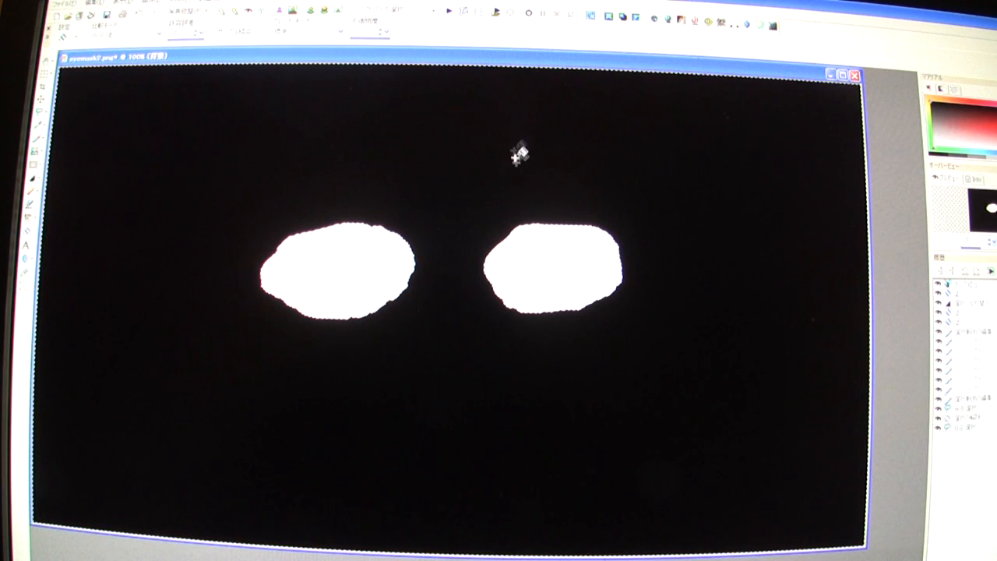
{"action": "left_click", "coordinate": [378, 14]}
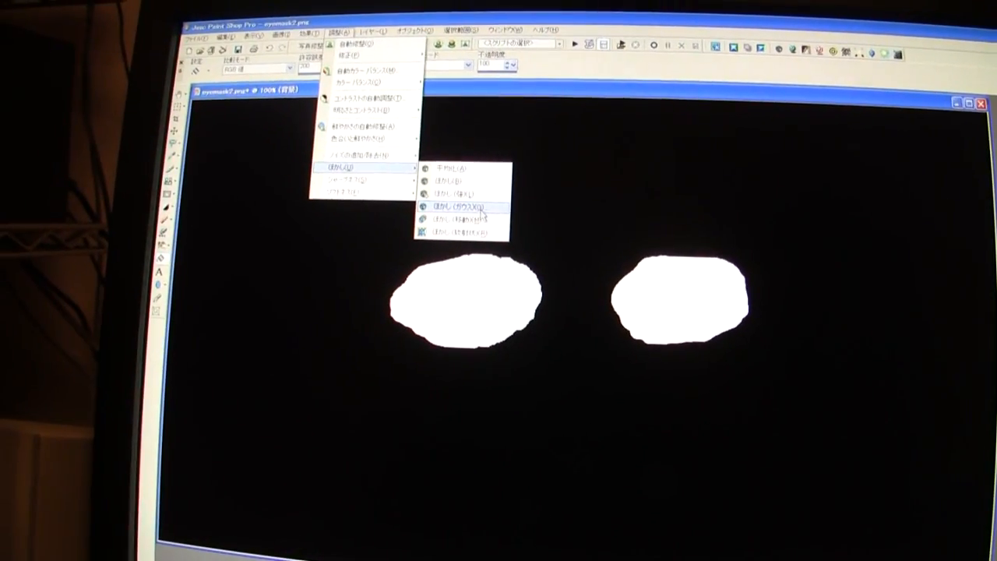
Apply a Gaussian blur to soften the edges of the white eye shapes
{"action": "left_click", "coordinate": [463, 206]}
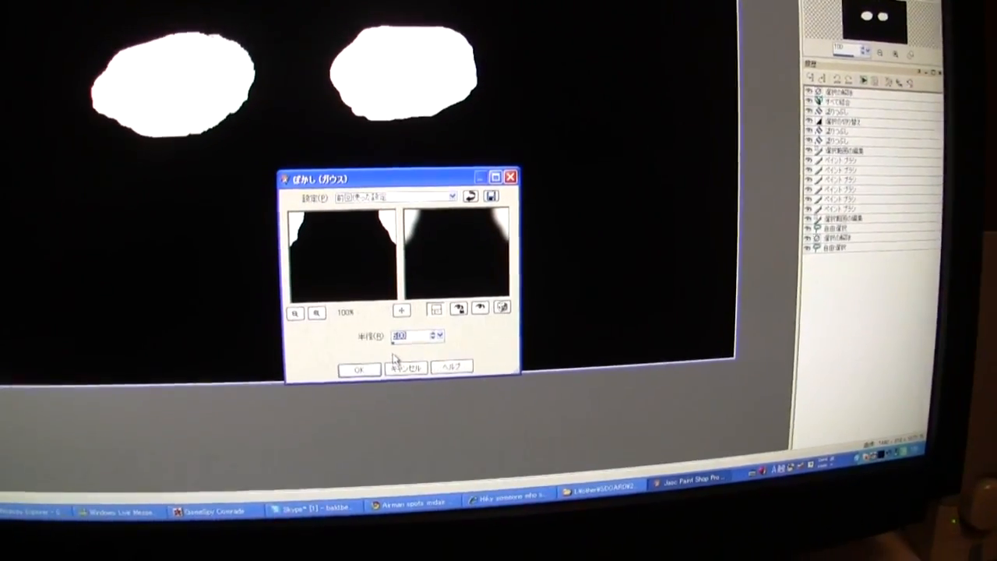
{"action": "left_click", "coordinate": [358, 367]}
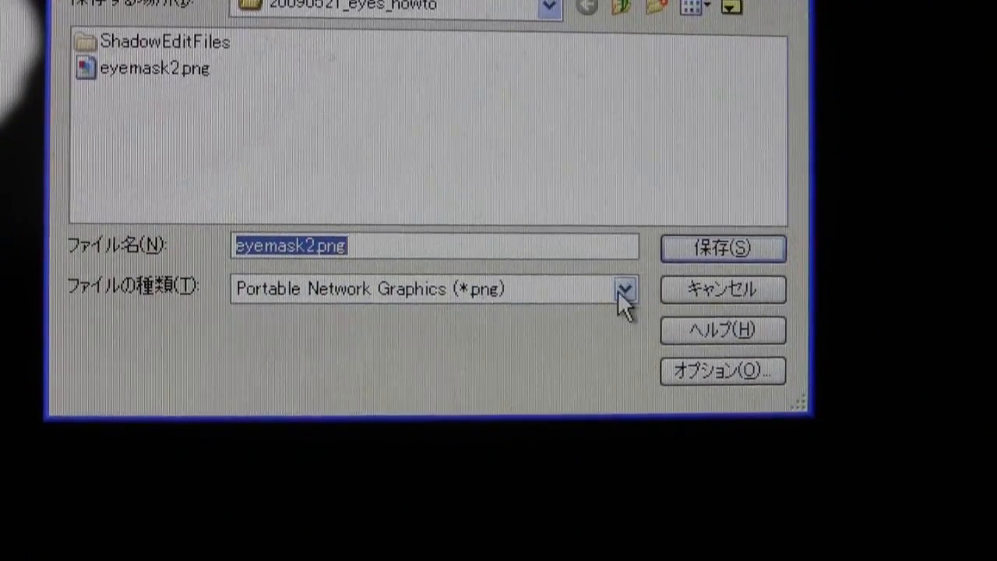
Choose RAW as the save format for eyemask2raw and bring up its RAW save options
{"action": "left_click", "coordinate": [623, 289]}
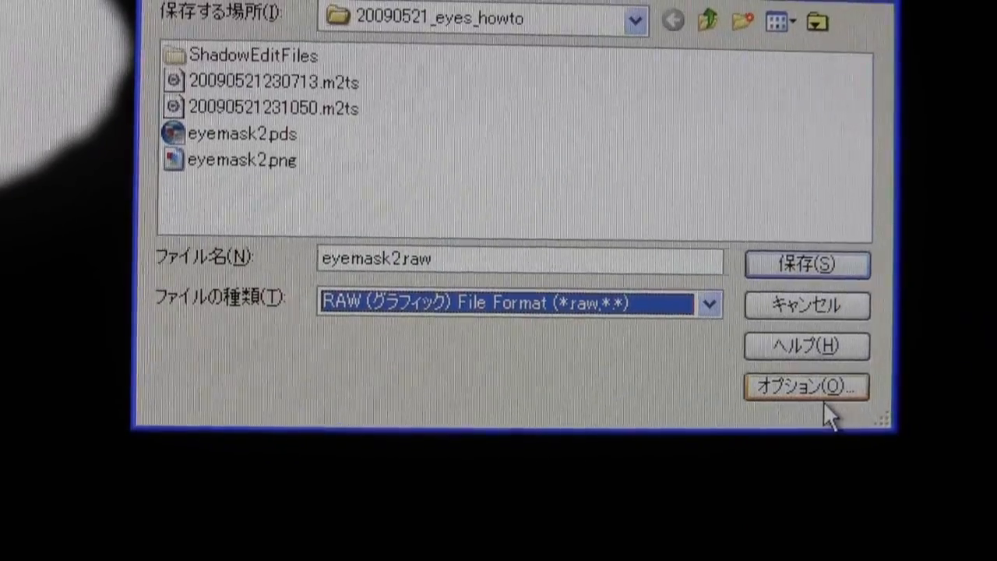
{"action": "left_click", "coordinate": [806, 387]}
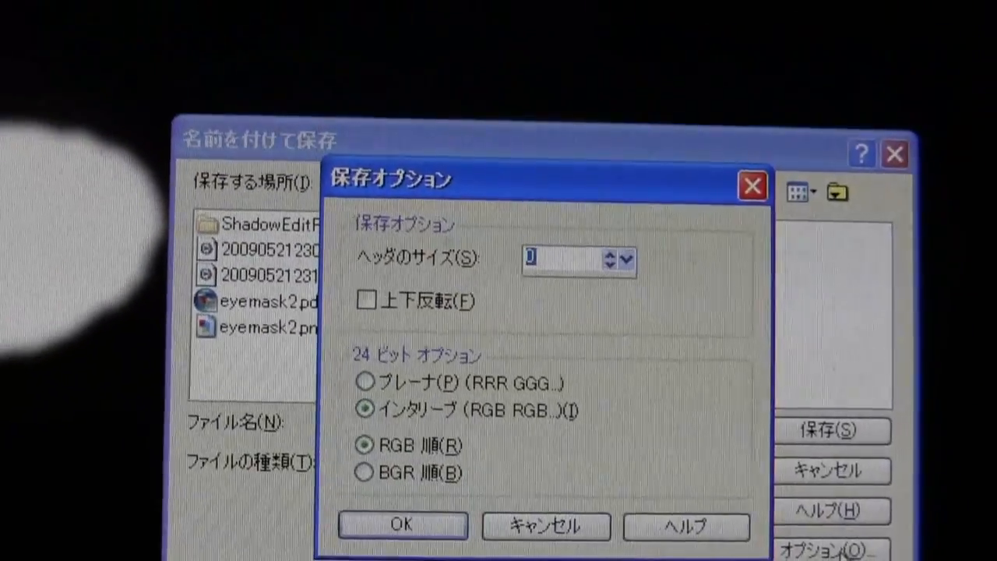